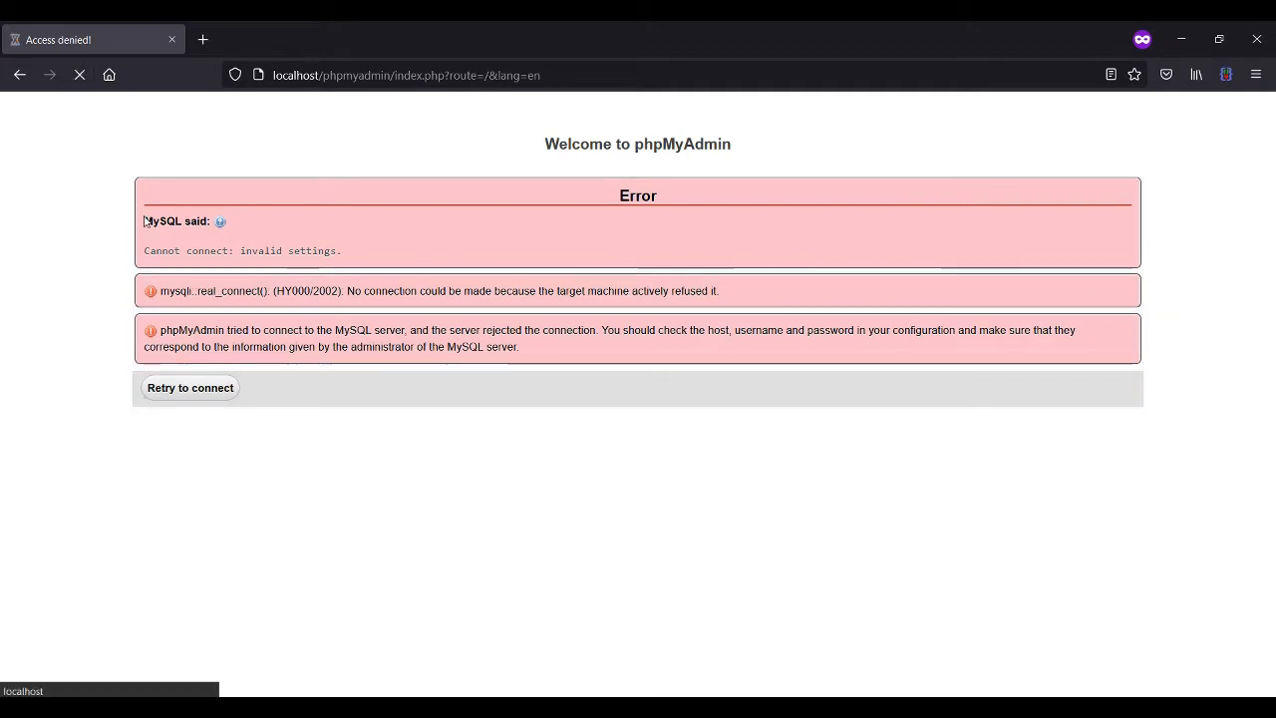
{"action": "mouse_move", "coordinate": [277, 253]}
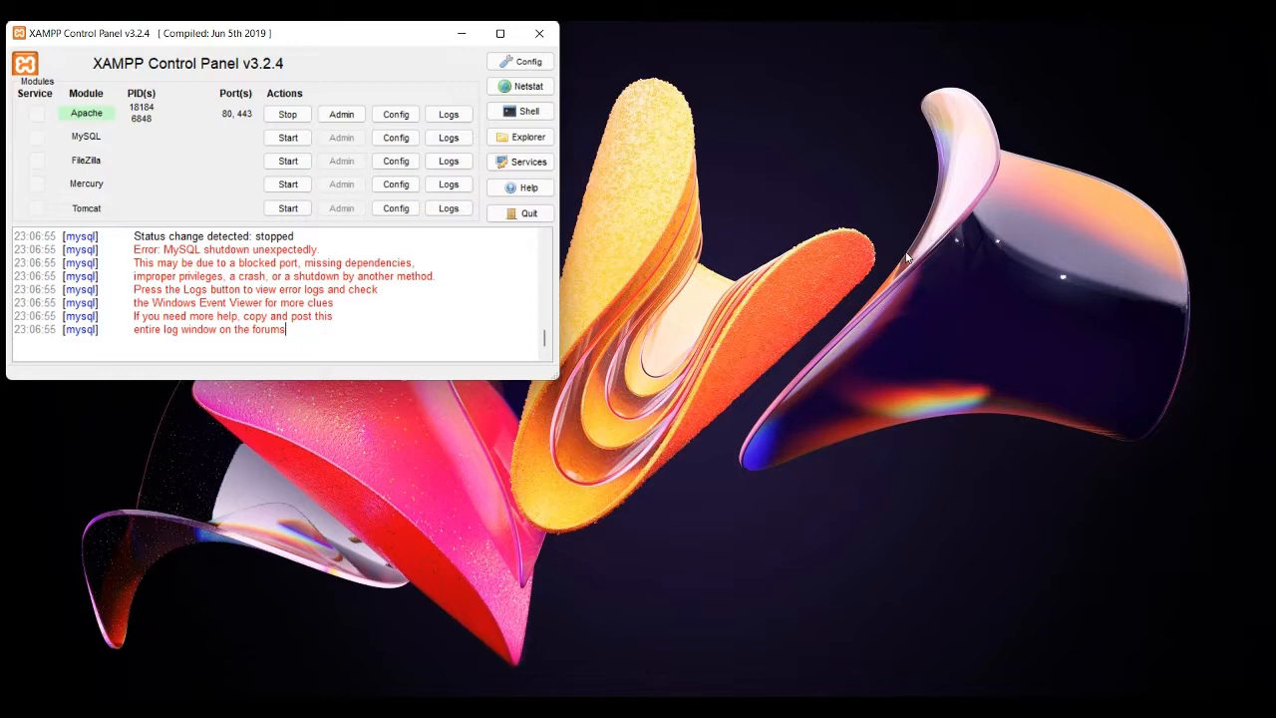
- Open the d:\xampp installation folder from the XAMPP Control Panel's Explorer button
{"action": "left_click", "coordinate": [518, 137]}
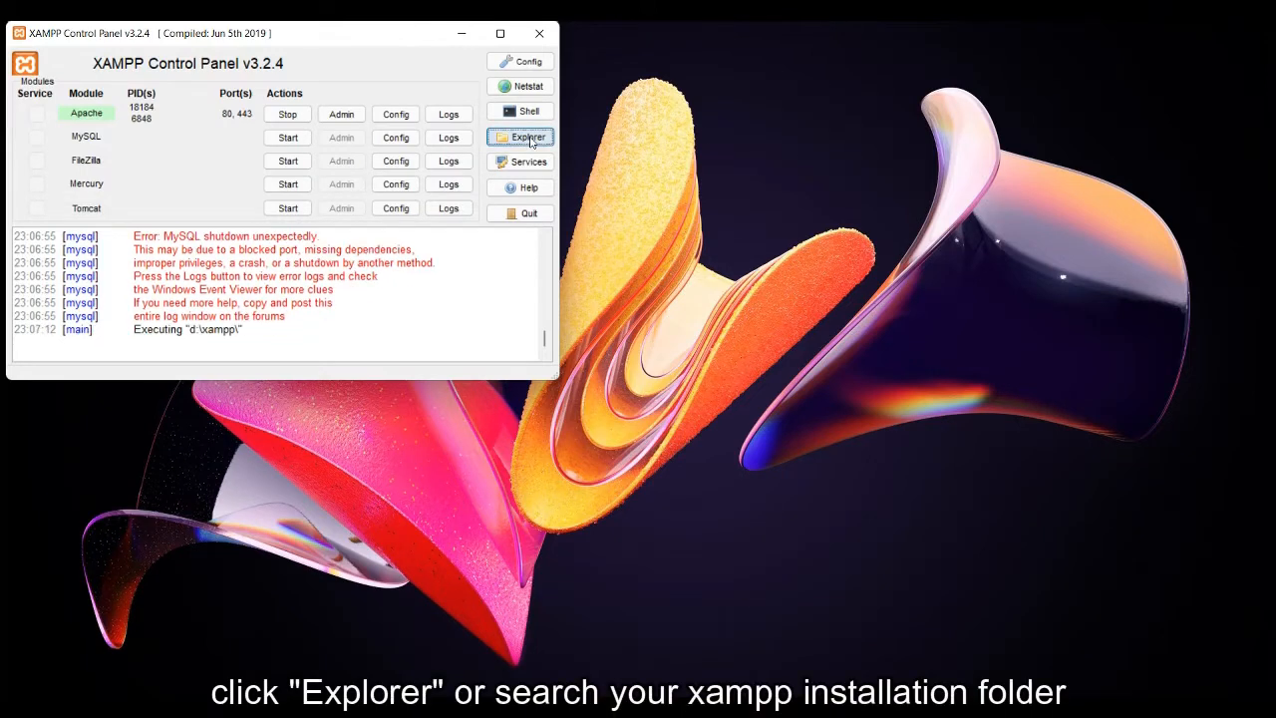
- Scroll down the xampp folder and open the mysql subfolder
{"action": "left_click", "coordinate": [520, 136]}
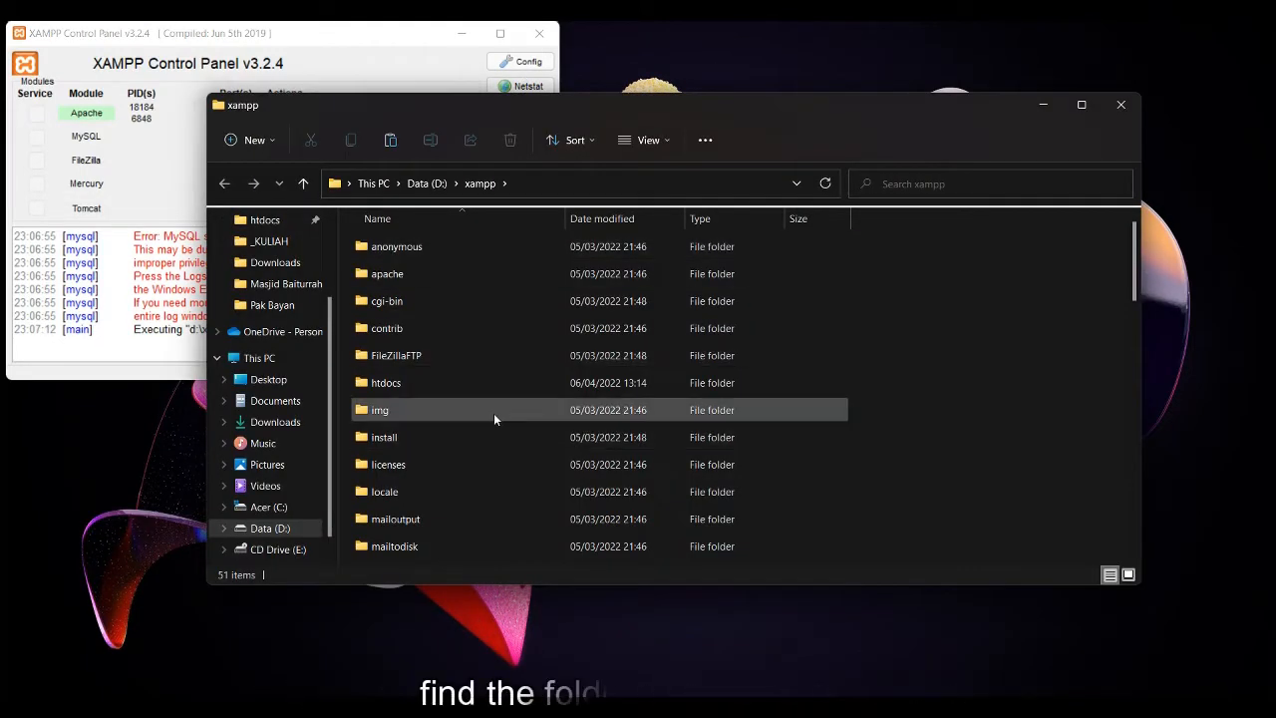
{"action": "scroll", "scroll_direction": "down", "scroll_amount": 3}
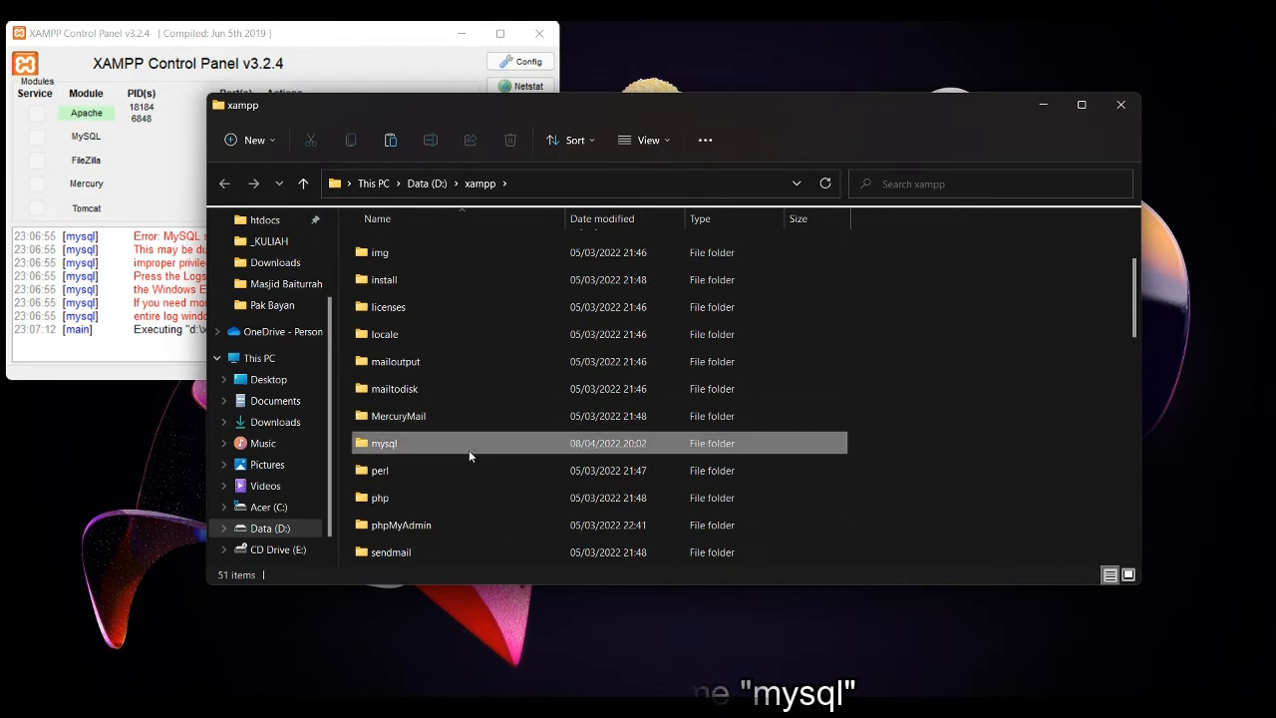
{"action": "double_click", "coordinate": [383, 442]}
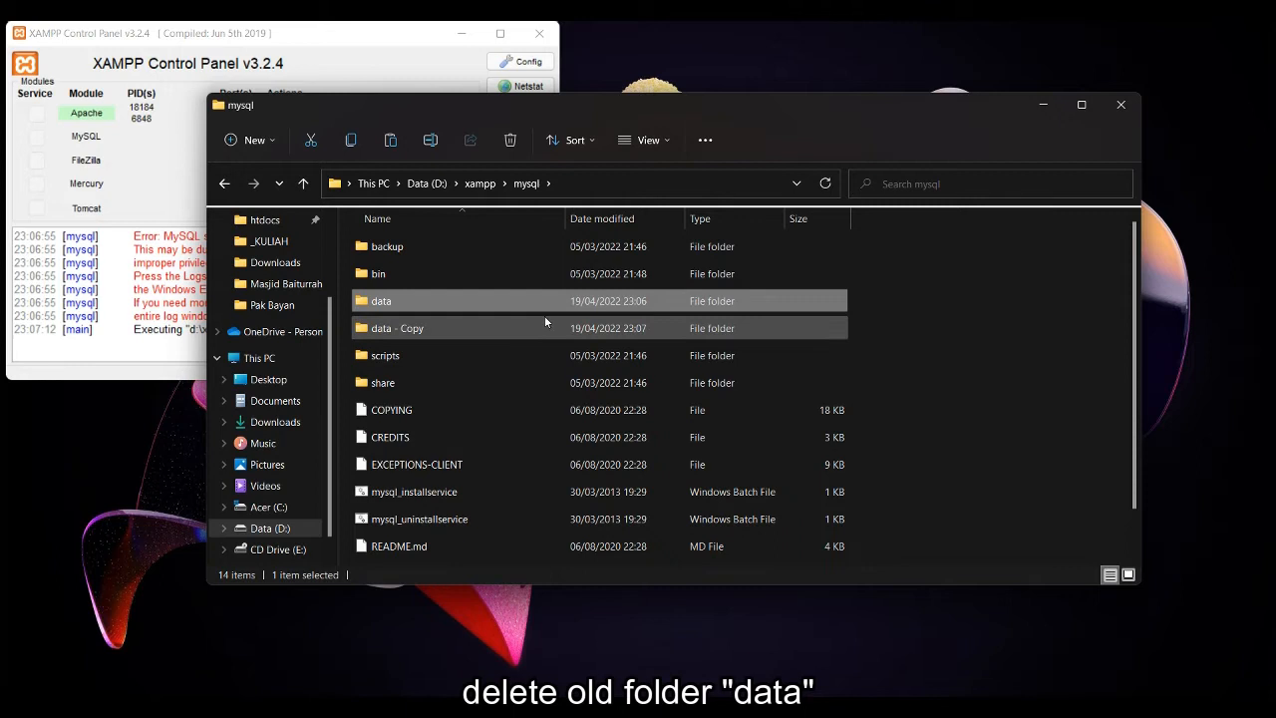
- Delete the old data folder and rename 'data - Copy' to 'data'
{"action": "left_click", "coordinate": [509, 140]}
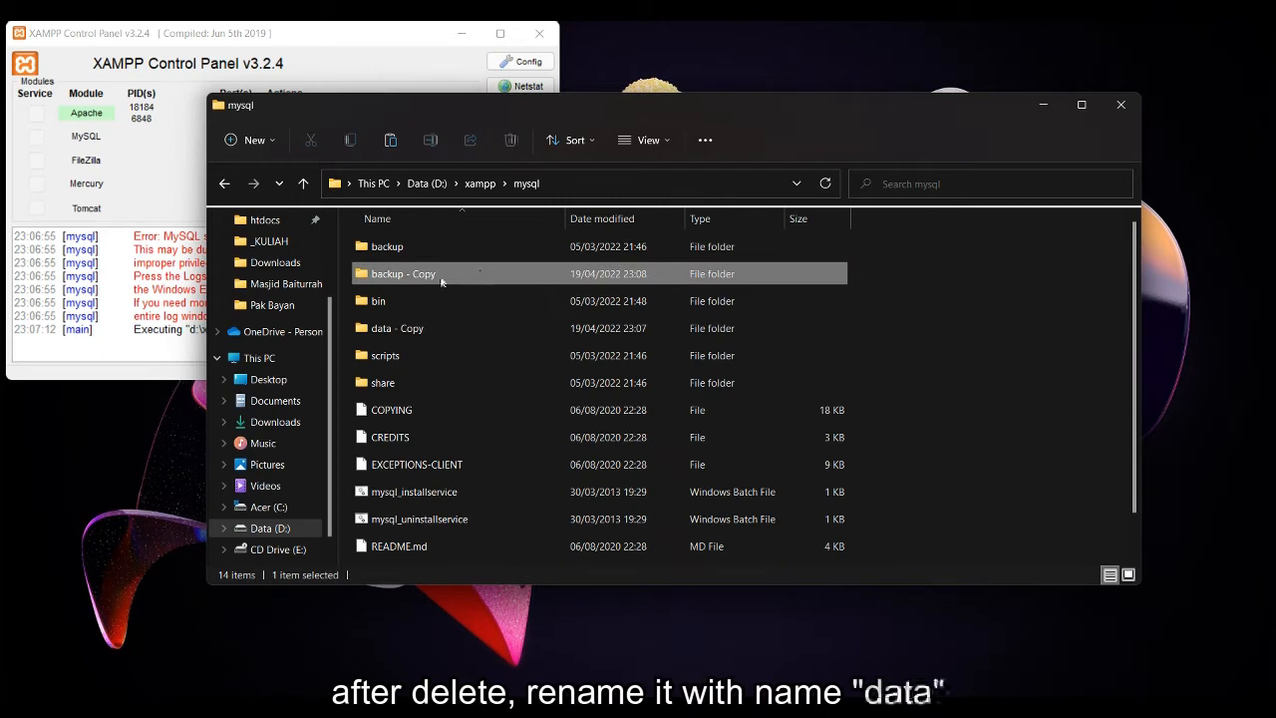
{"action": "type", "text": "data"}
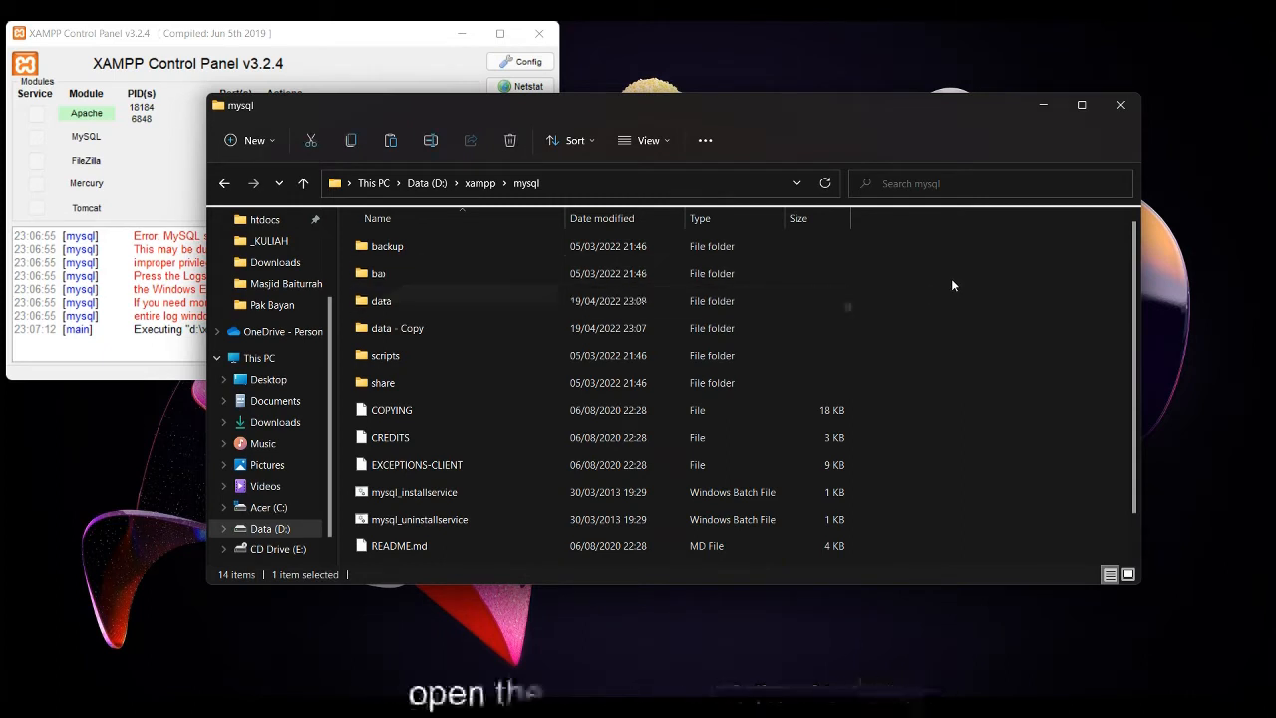
{"action": "left_click", "coordinate": [396, 328]}
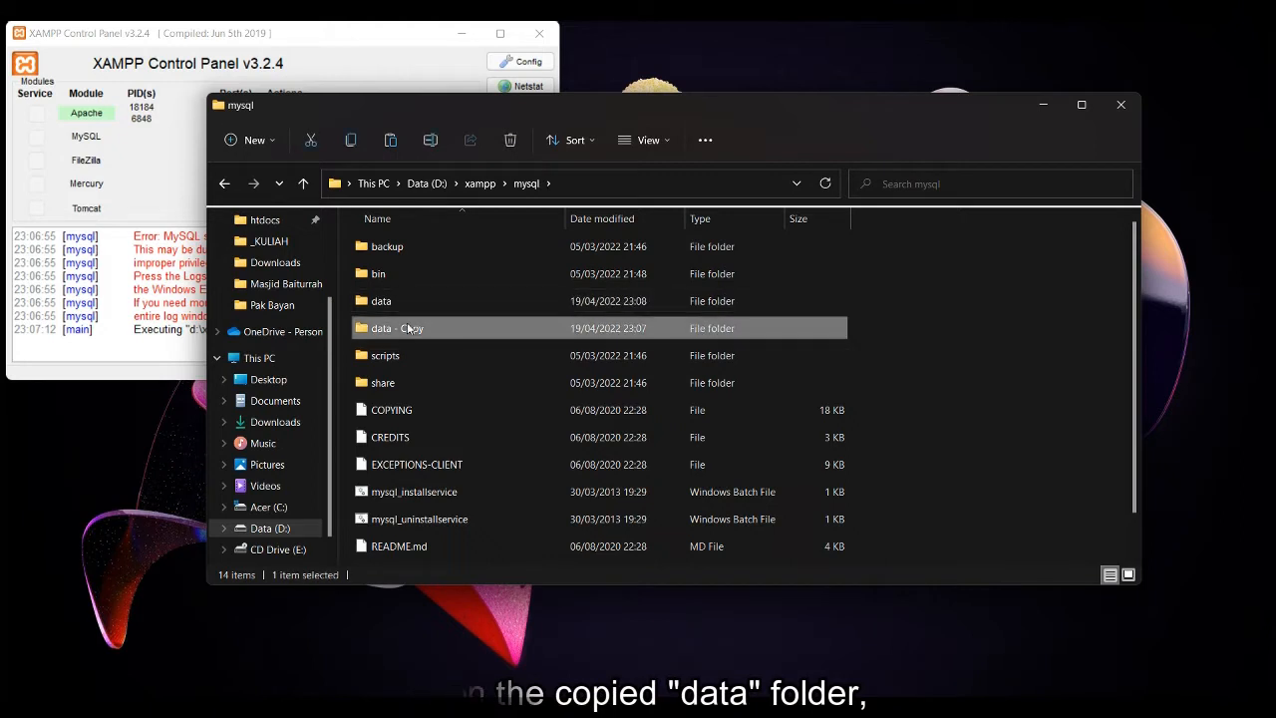
{"action": "double_click", "coordinate": [394, 327]}
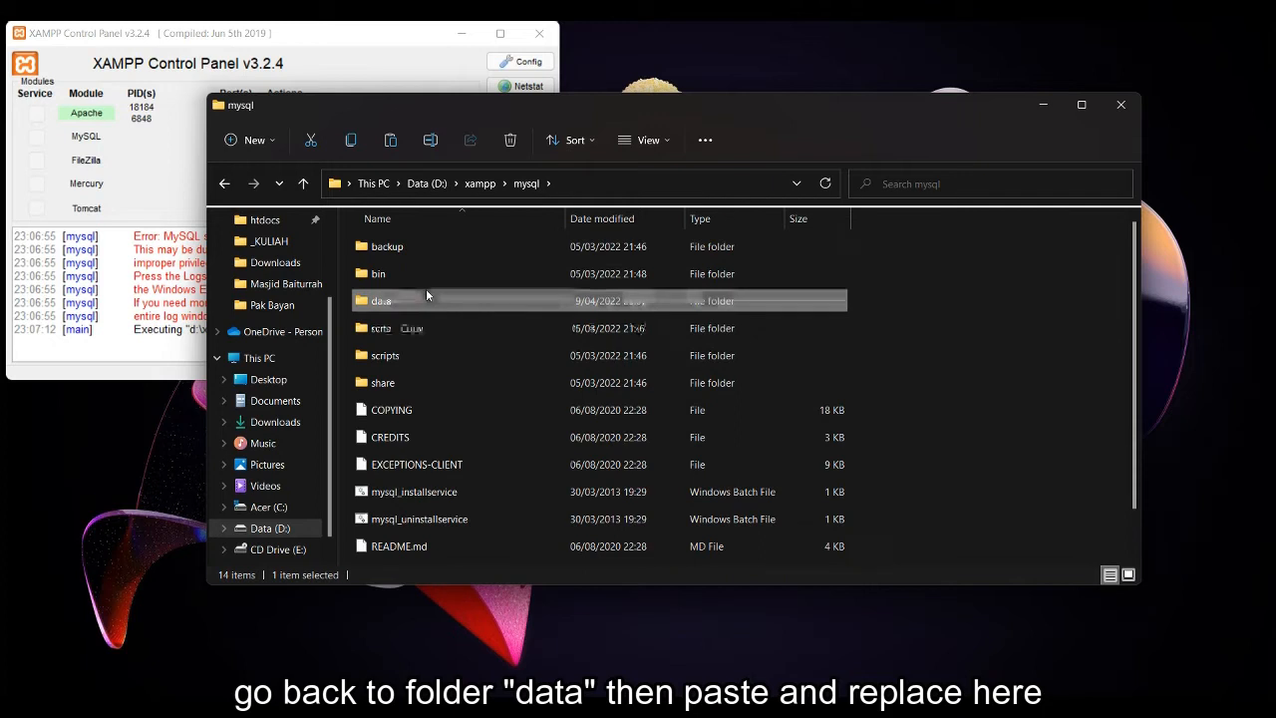
- Paste the copied contents into the new data folder, replacing existing files
{"action": "double_click", "coordinate": [380, 300]}
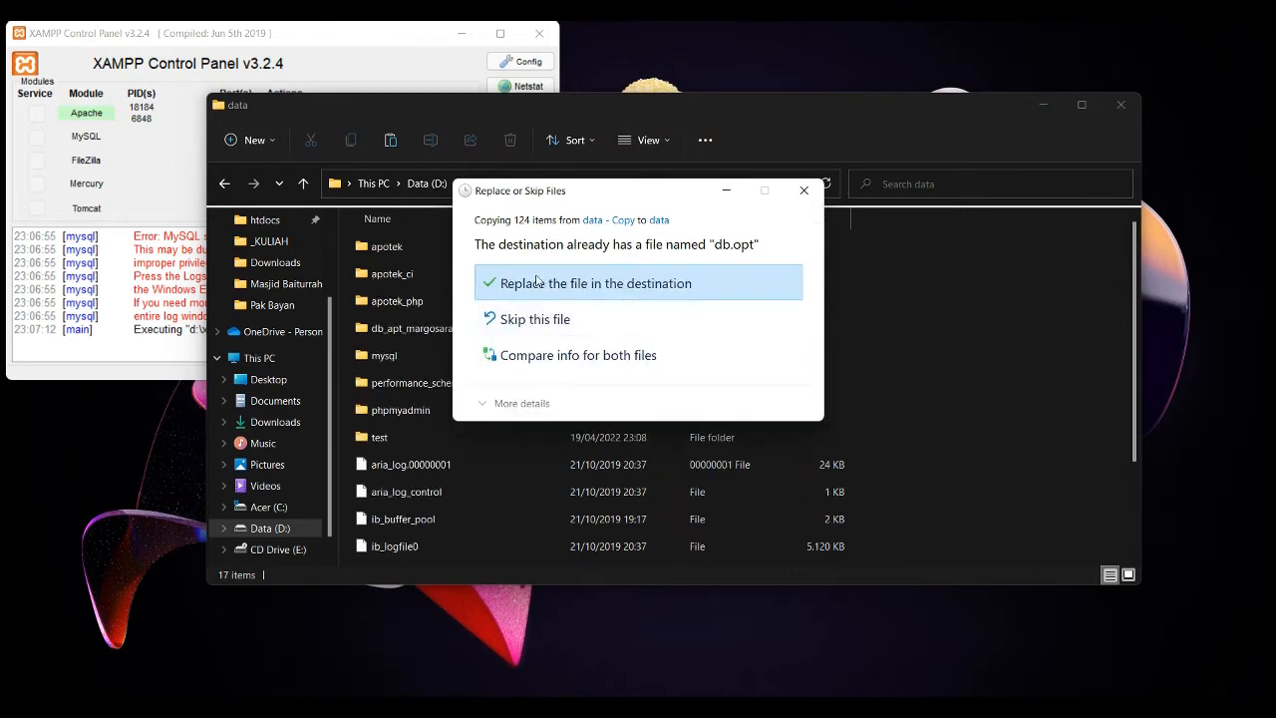
{"action": "left_click", "coordinate": [593, 282]}
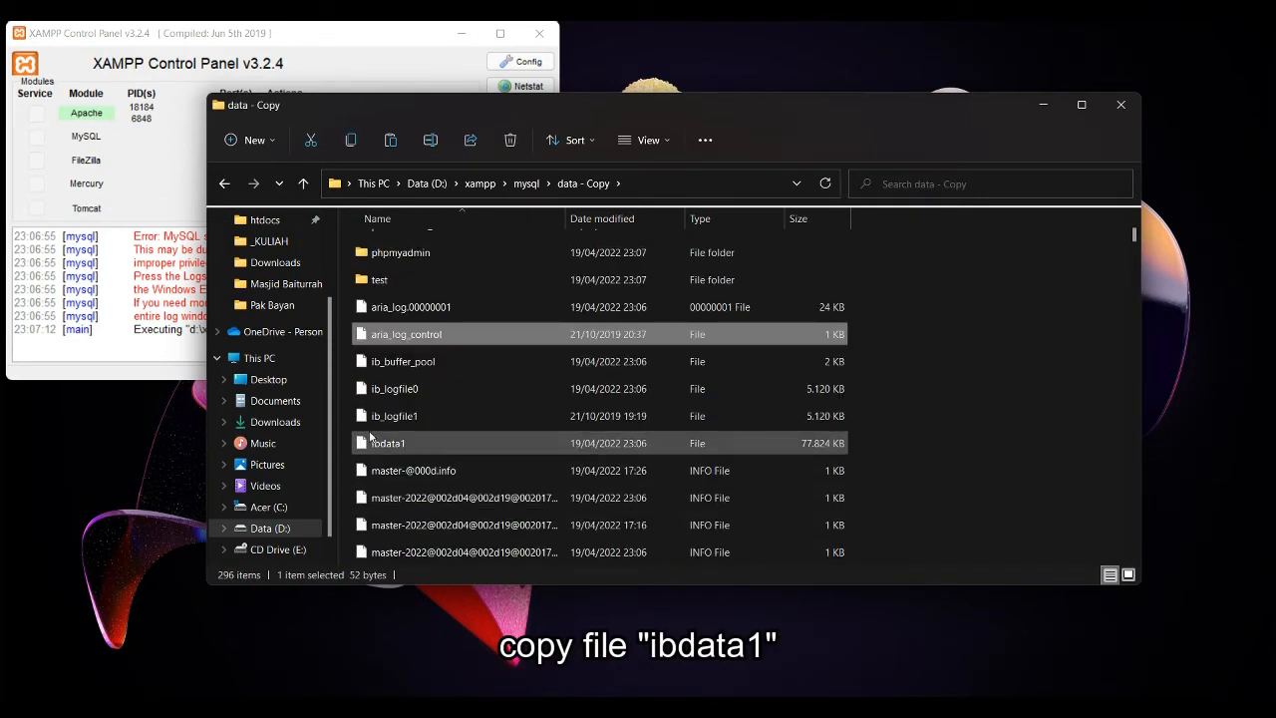
- Copy the ibdata1 file from data - Copy via its right-click menu
{"action": "right_click", "coordinate": [387, 442]}
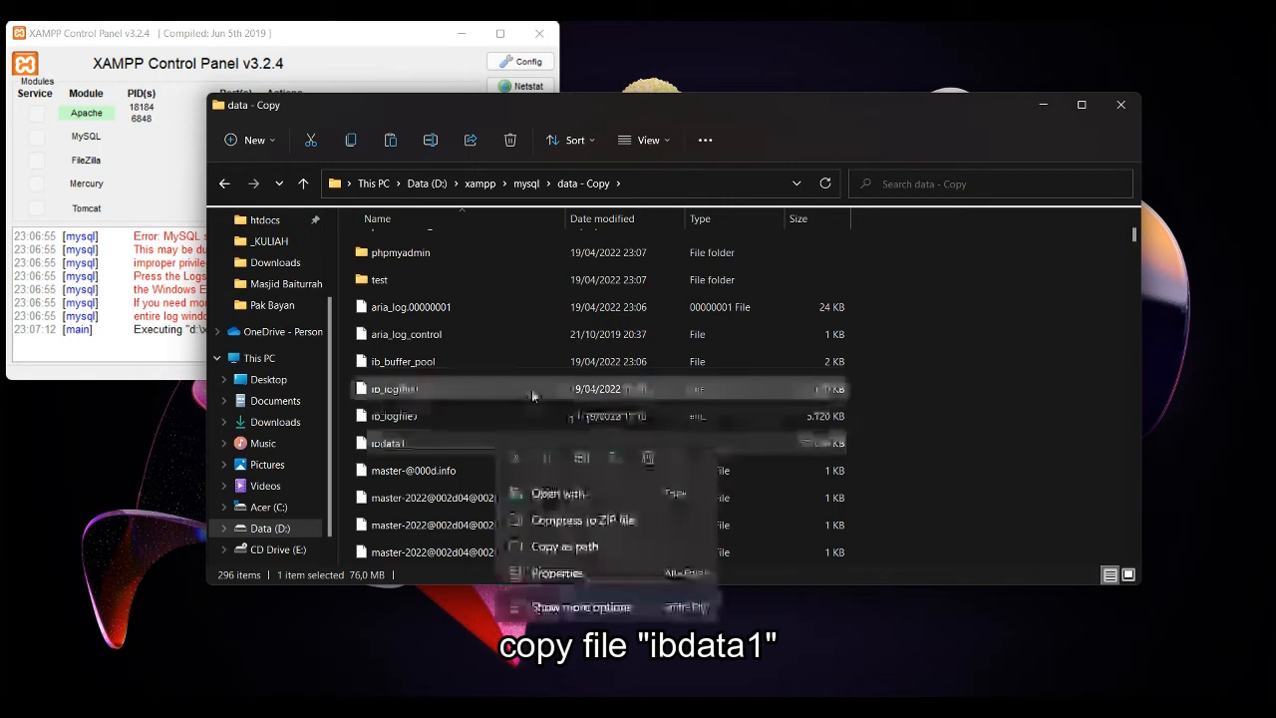
{"action": "mouse_move", "coordinate": [548, 457]}
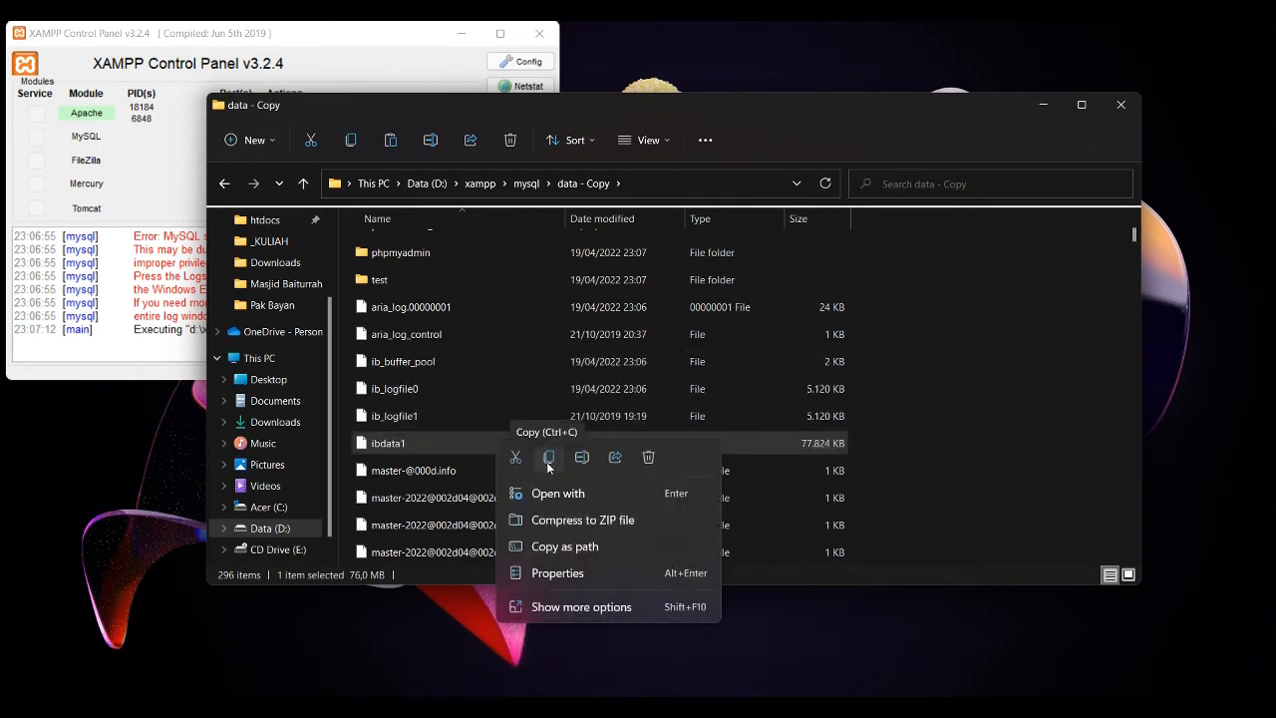